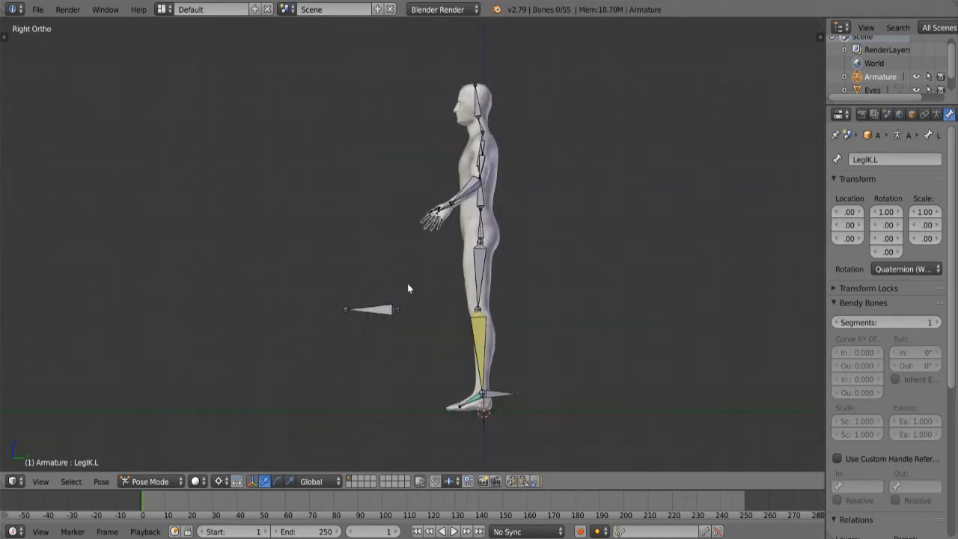
mouse_move(505, 333)
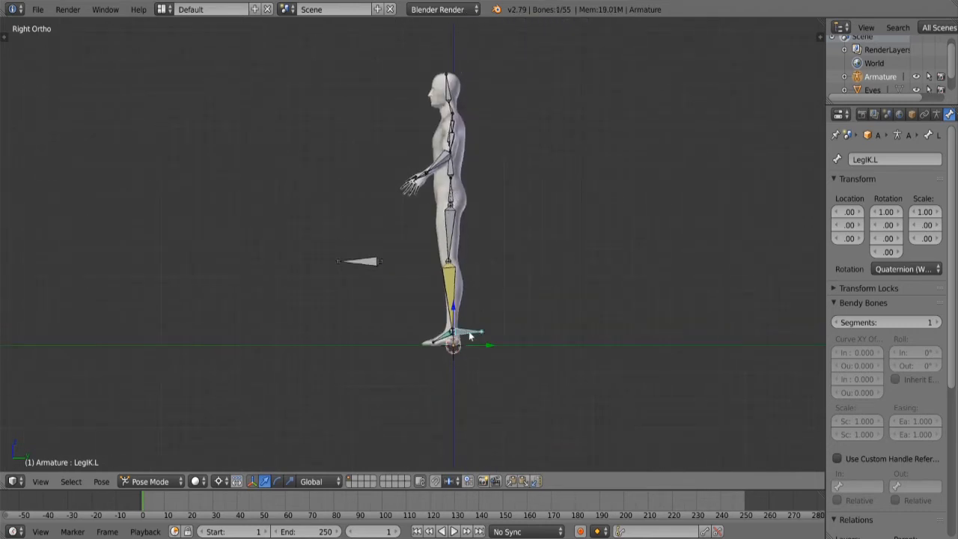
Step: Raise muscle to about 70%, height to about 183 cm and Caucasian traits, then show head-shape sliders
left_click_drag(449, 330, 471, 277)
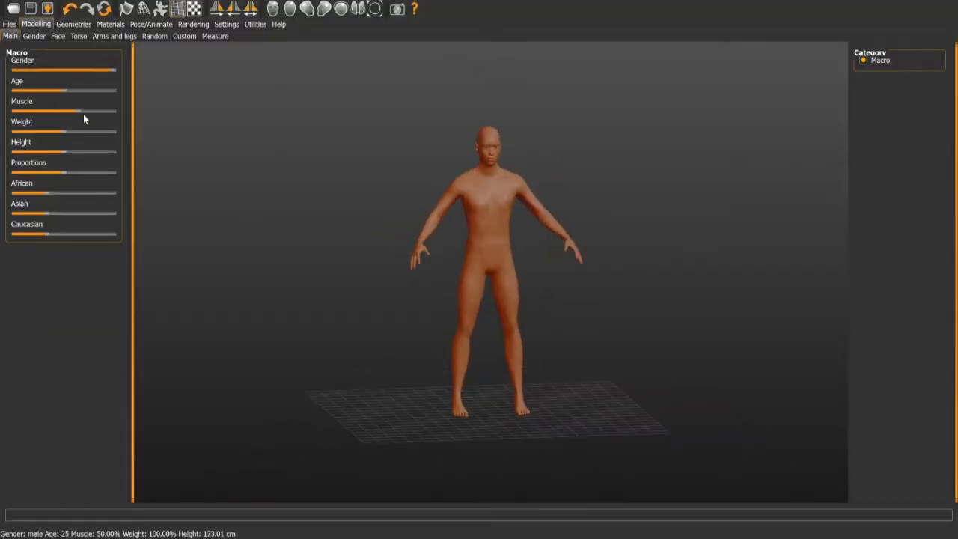
left_click_drag(80, 111, 116, 110)
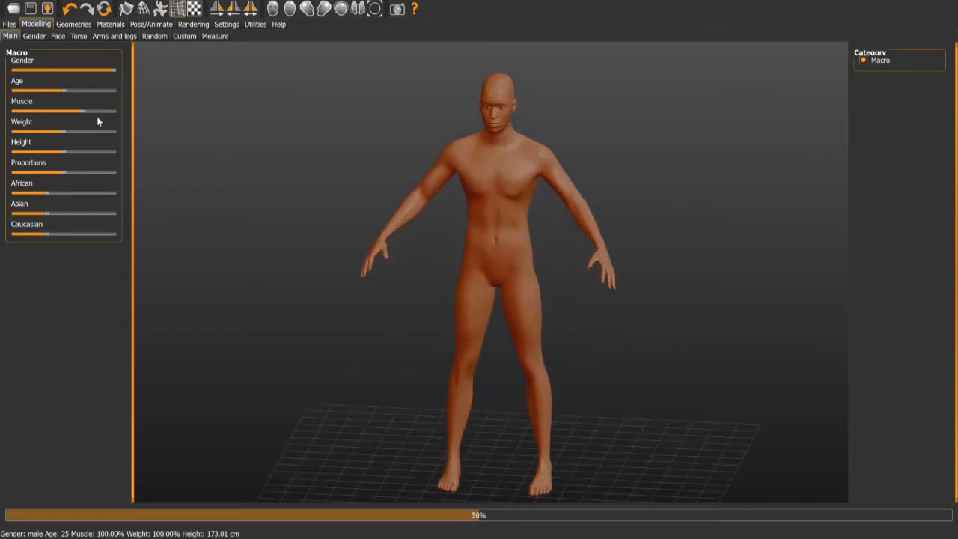
left_click_drag(98, 111, 69, 110)
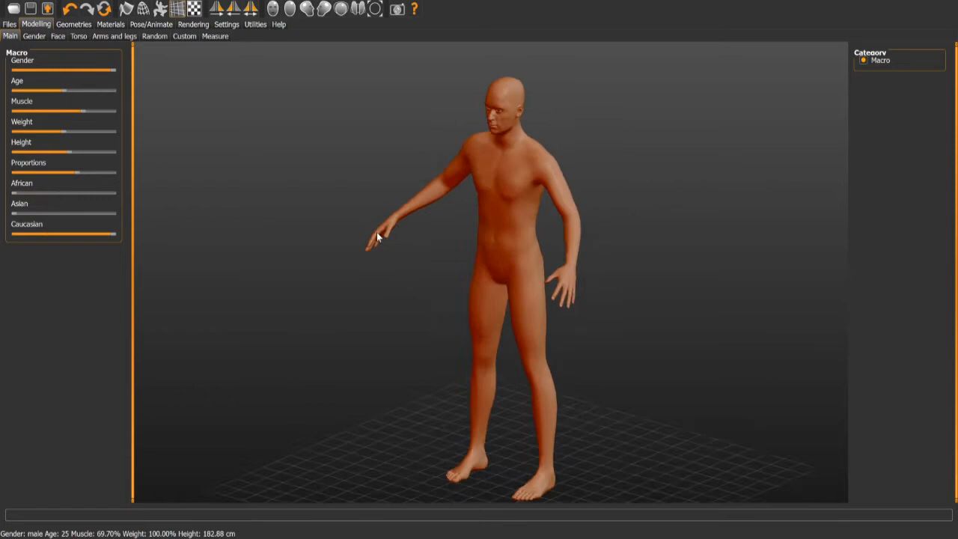
left_click(73, 24)
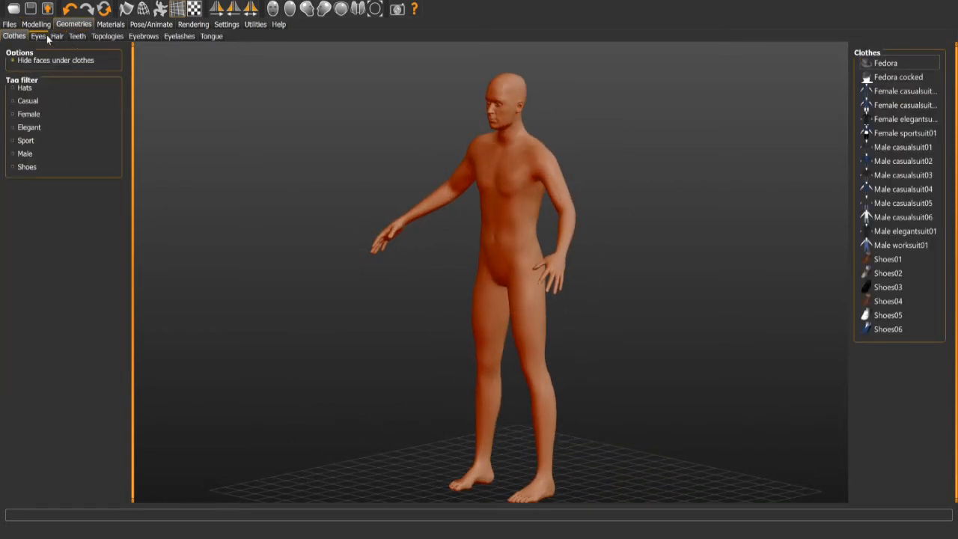
left_click(36, 24)
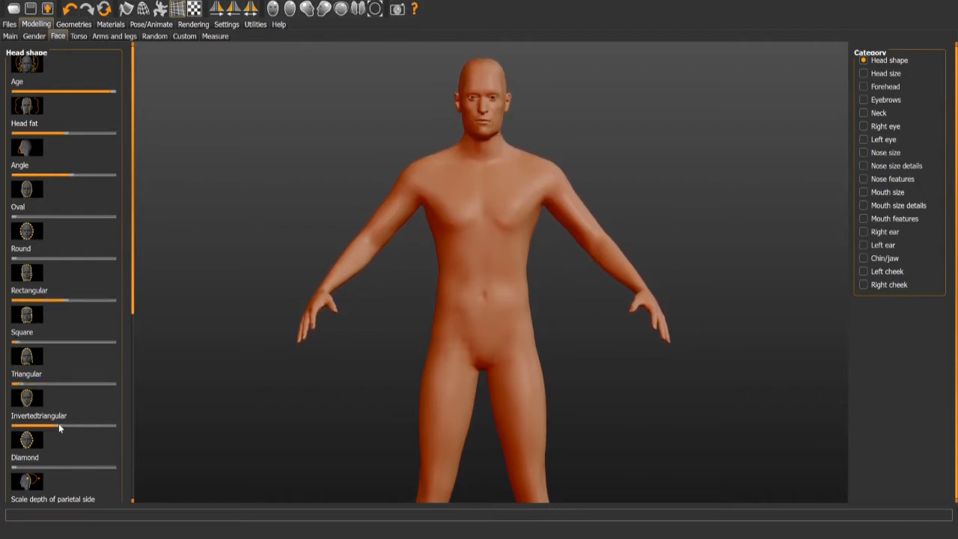
Step: Browse the Head size, Forehead and Eyebrows face categories, then view the Eyes geometry choices
scroll("down", 3)
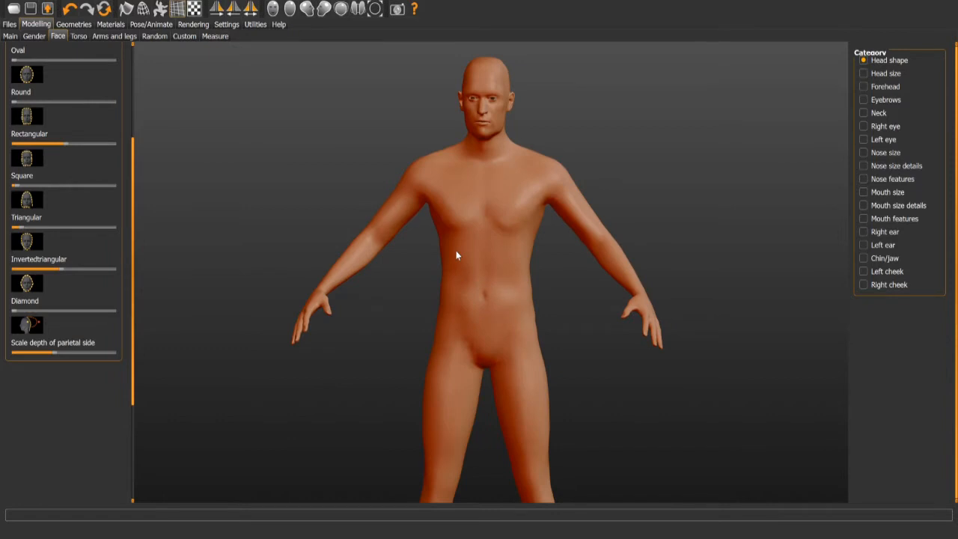
left_click(864, 73)
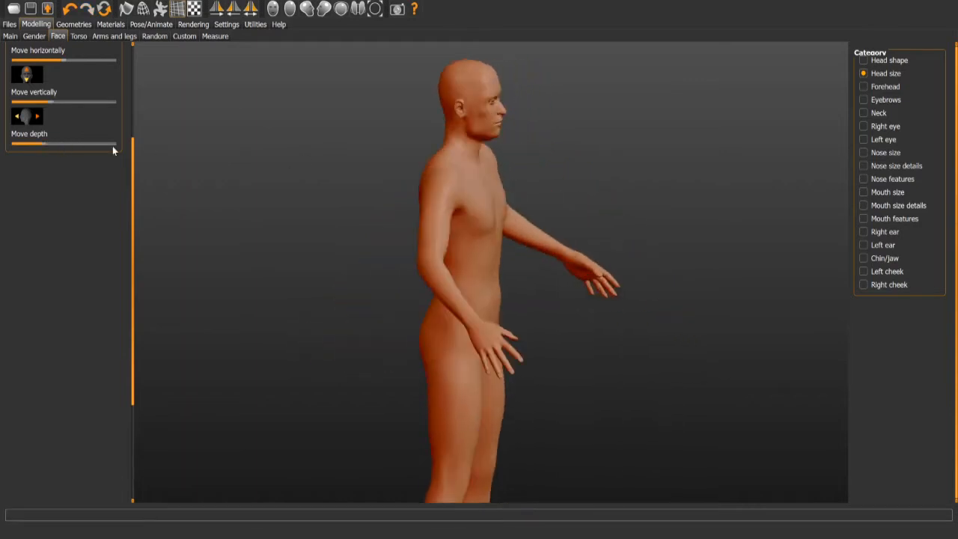
left_click(885, 86)
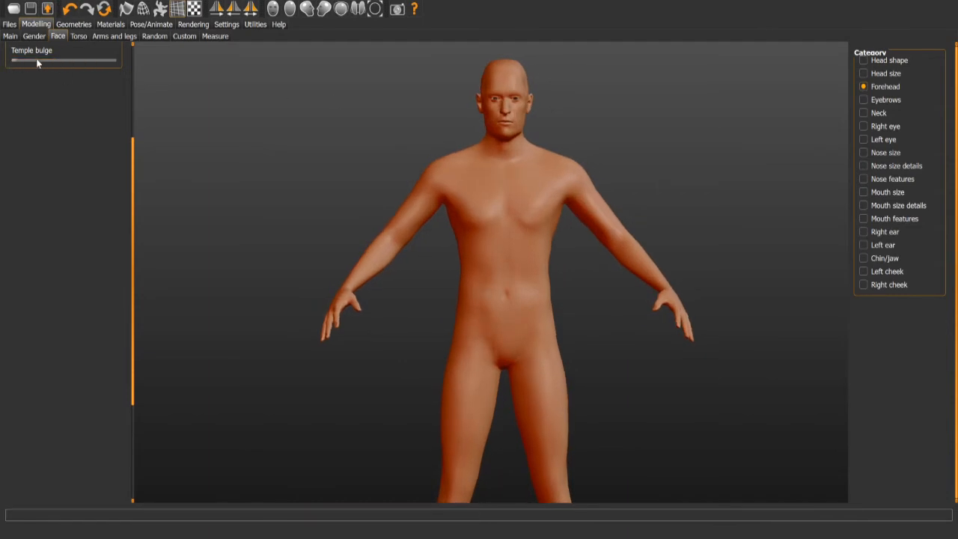
left_click(865, 99)
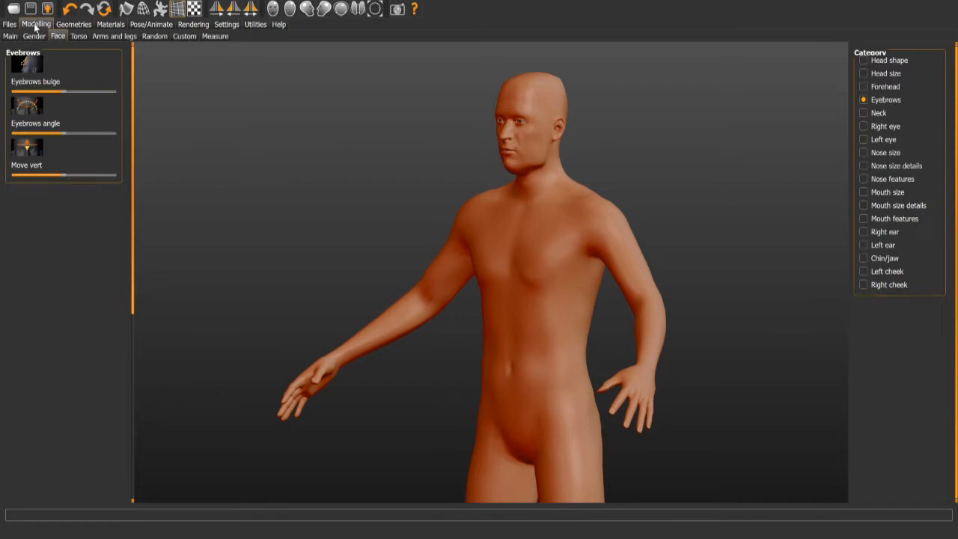
left_click(73, 24)
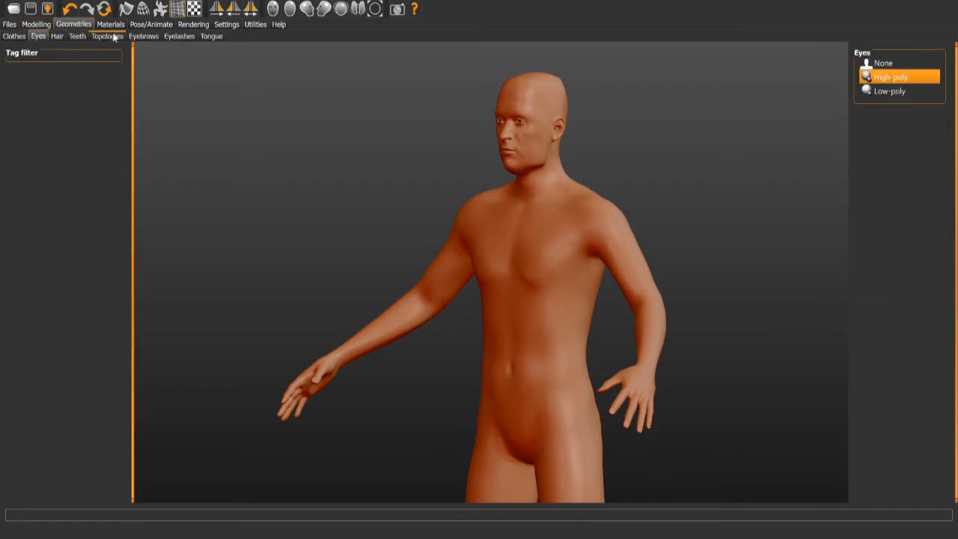
Step: Apply the Male muscle topology, try short male hairstyles, and set hair to None
left_click(107, 36)
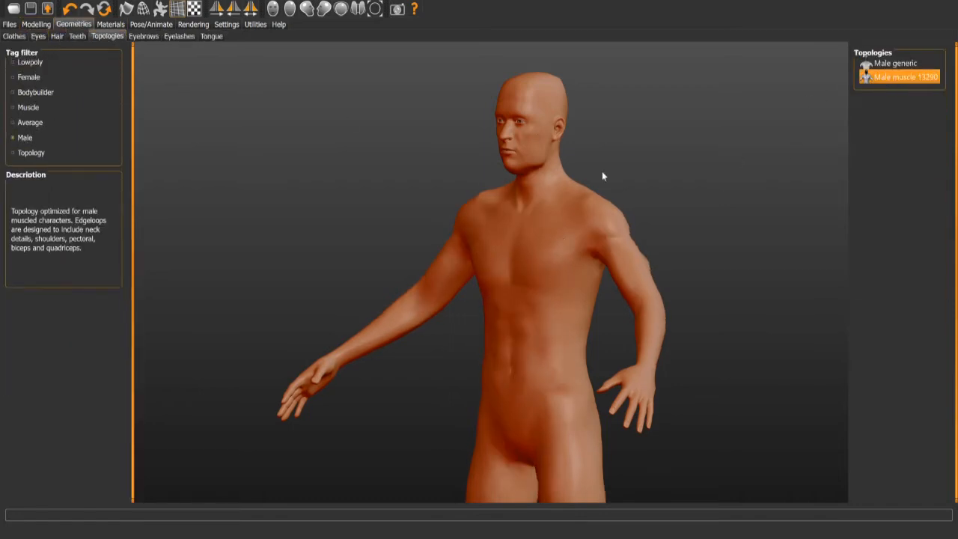
left_click(57, 36)
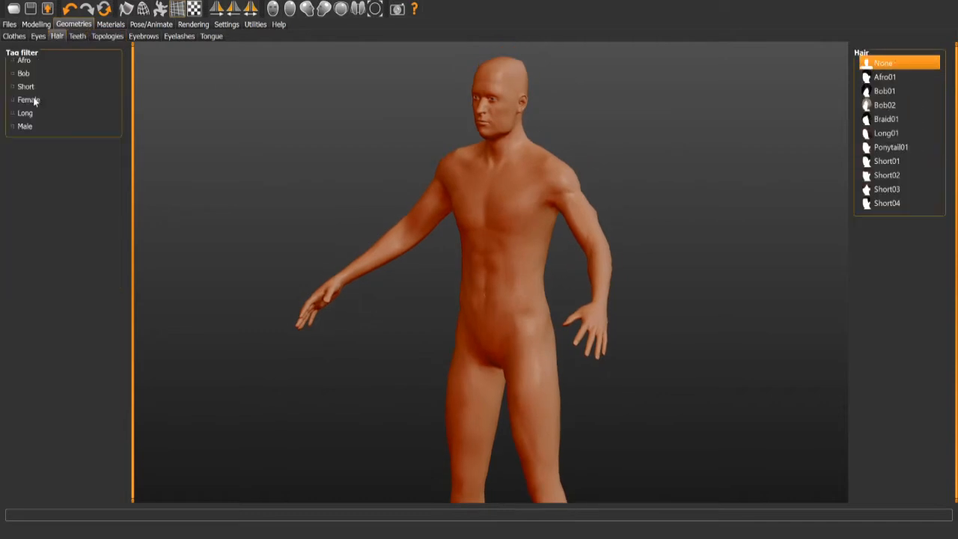
left_click(885, 90)
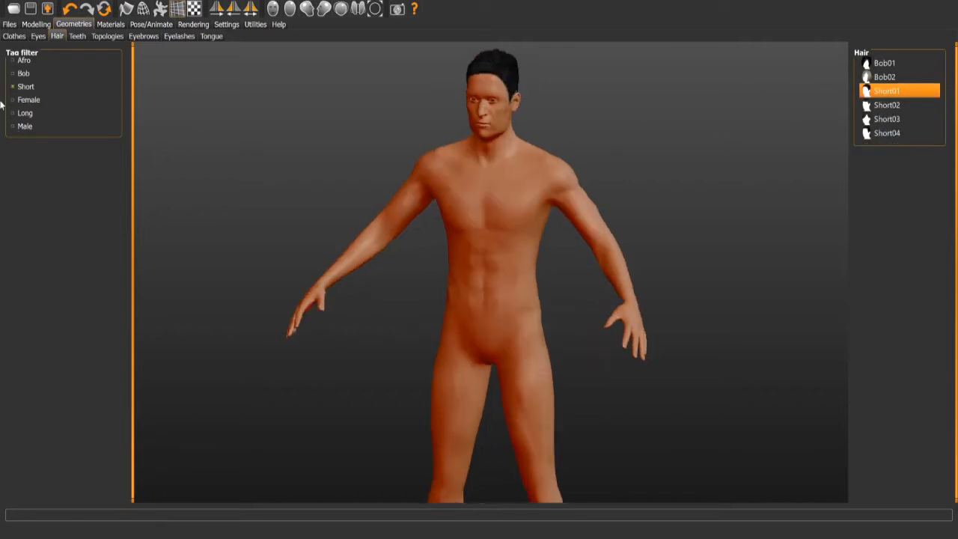
left_click(25, 113)
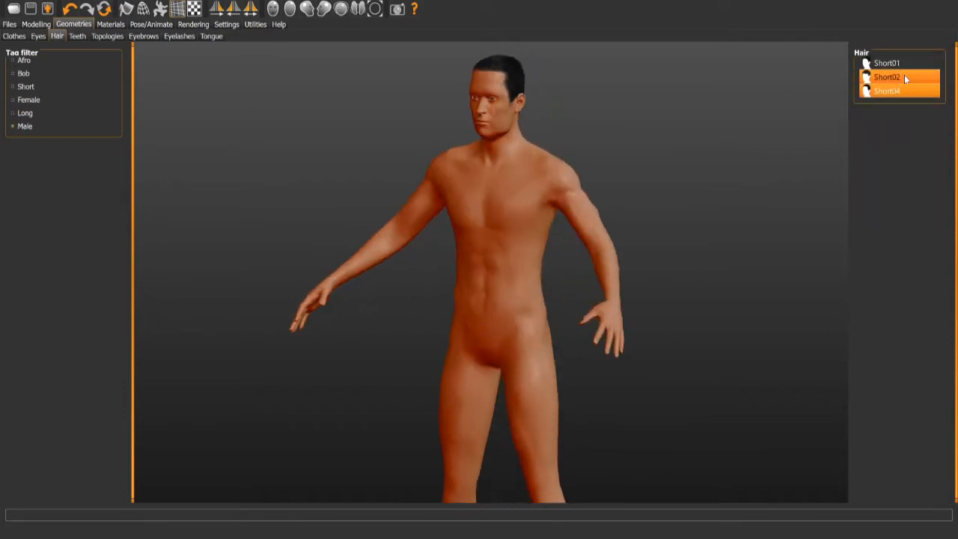
left_click(77, 36)
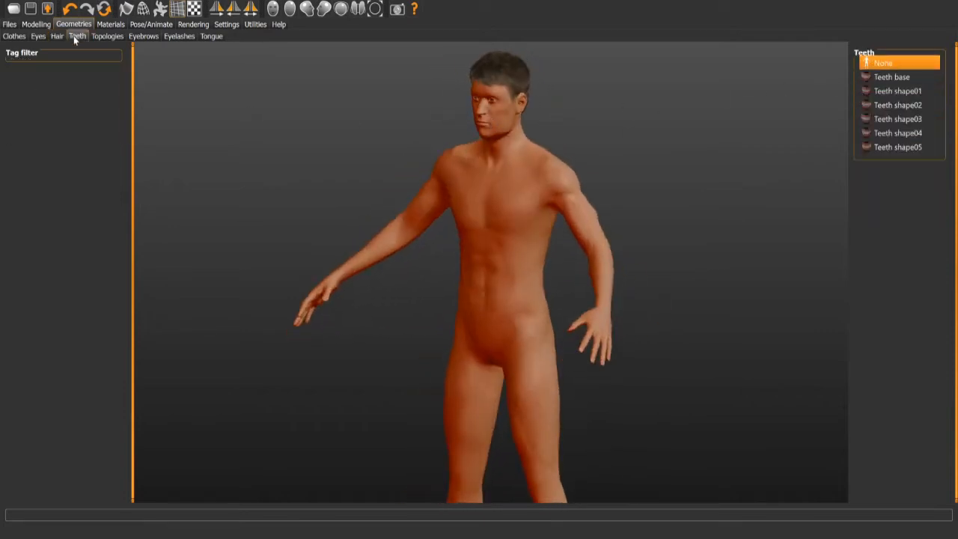
left_click(57, 36)
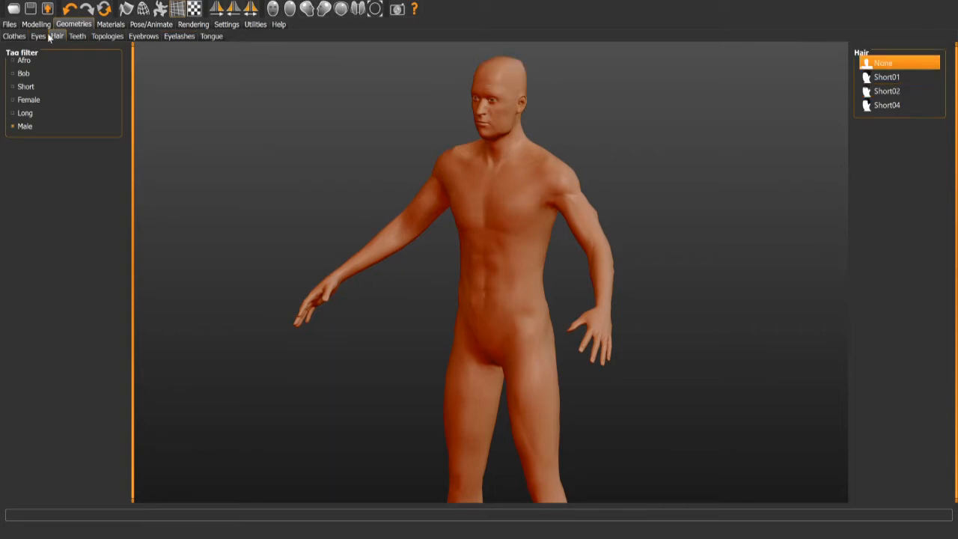
left_click(36, 24)
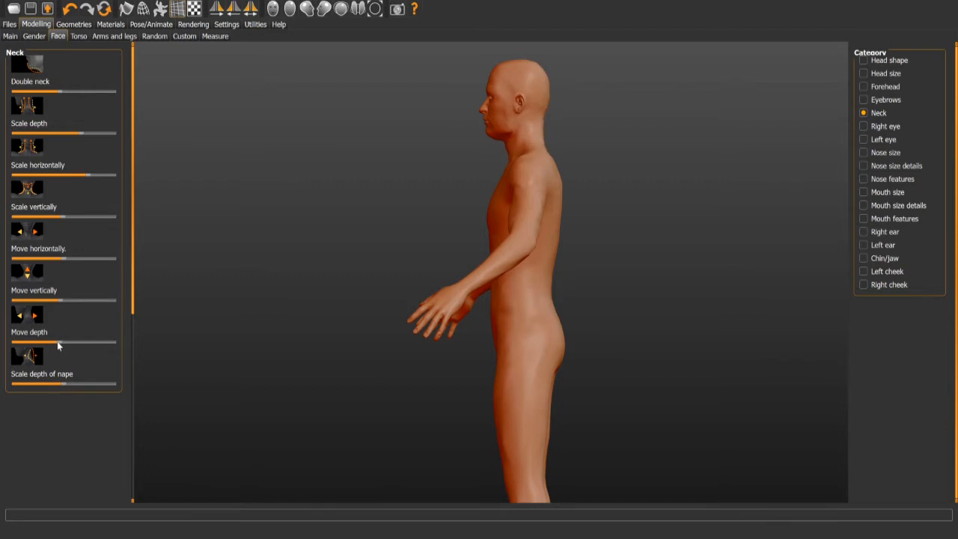
Step: Review the nose size, nose feature and mouth size adjustment categories
left_click(885, 152)
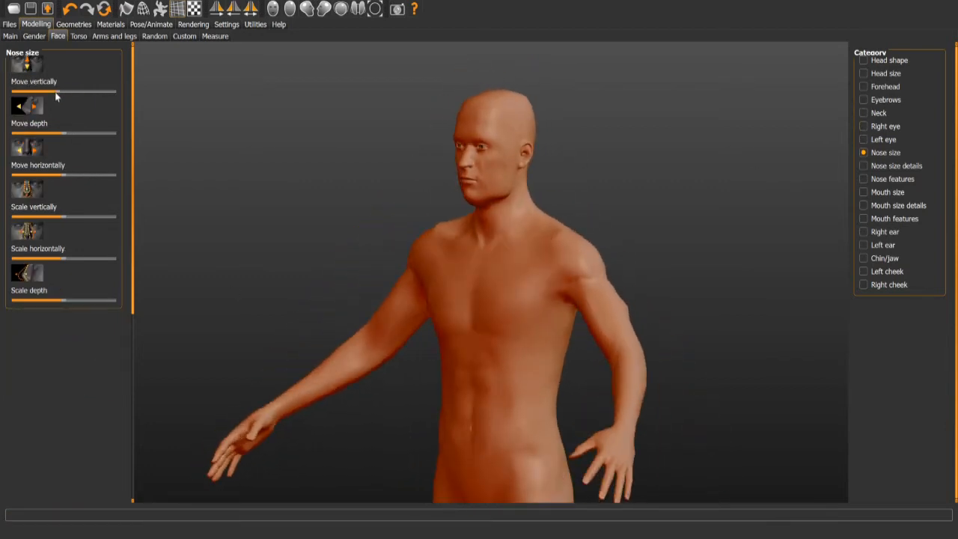
left_click(9, 36)
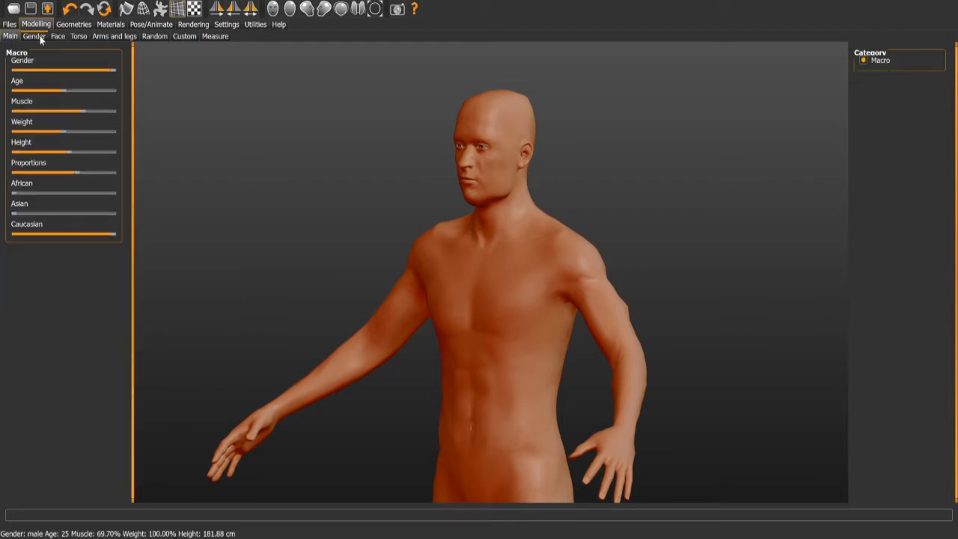
left_click(58, 35)
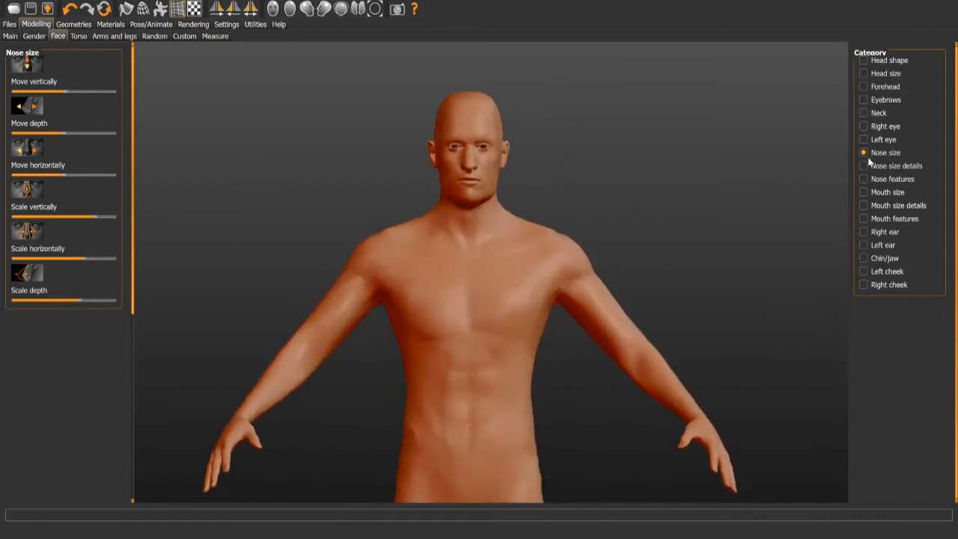
left_click(864, 165)
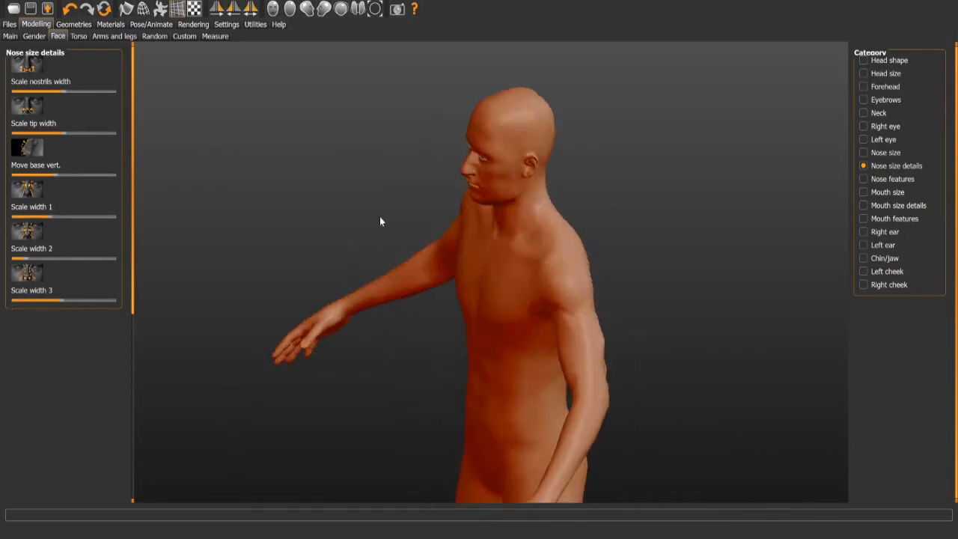
left_click(885, 152)
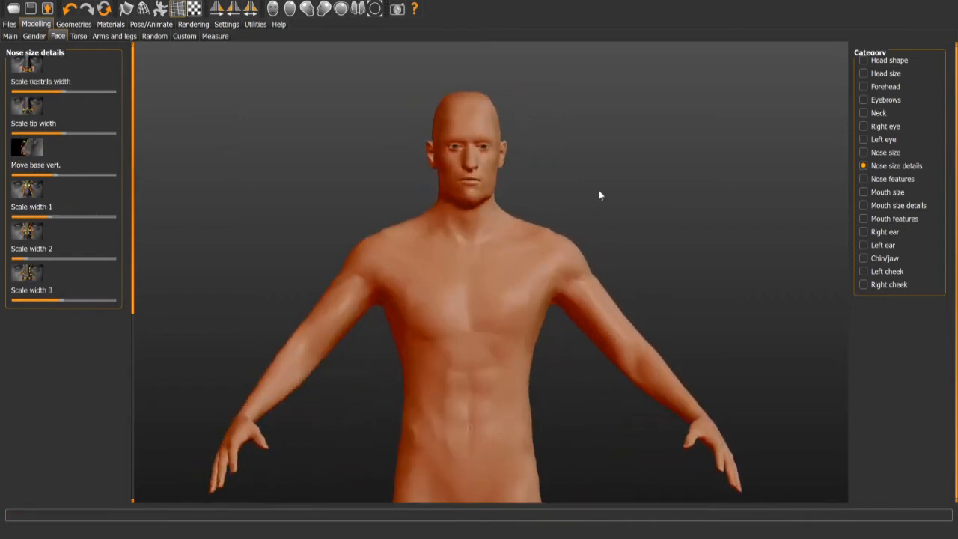
left_click(892, 178)
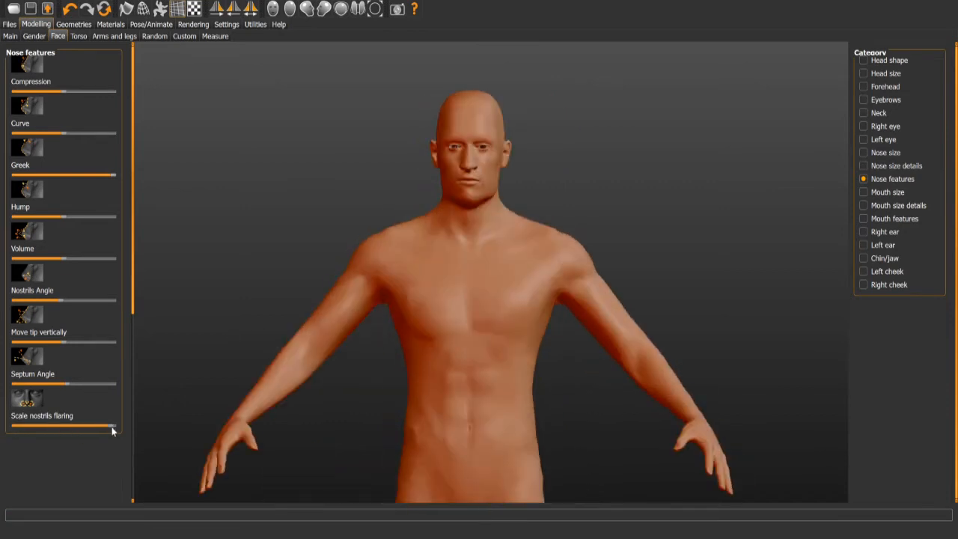
left_click(887, 191)
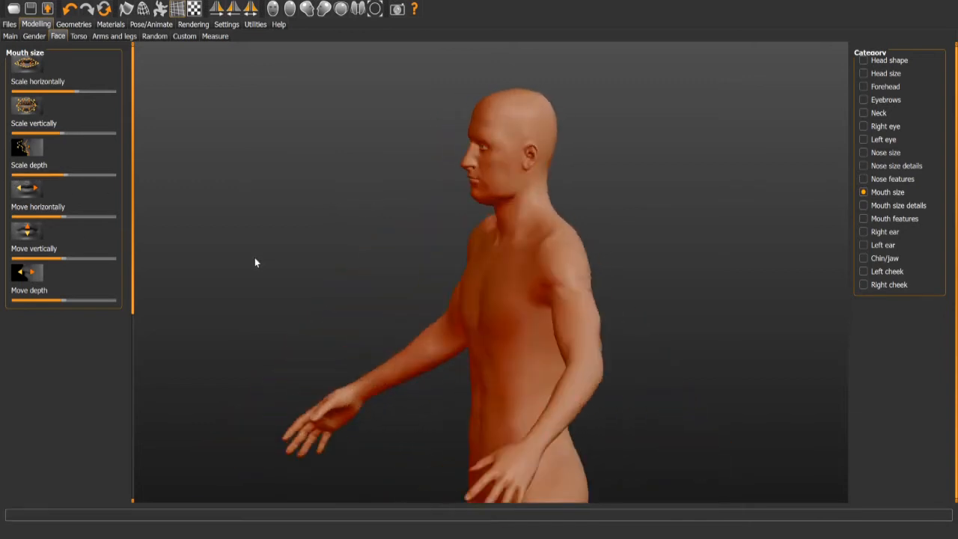
left_click(863, 218)
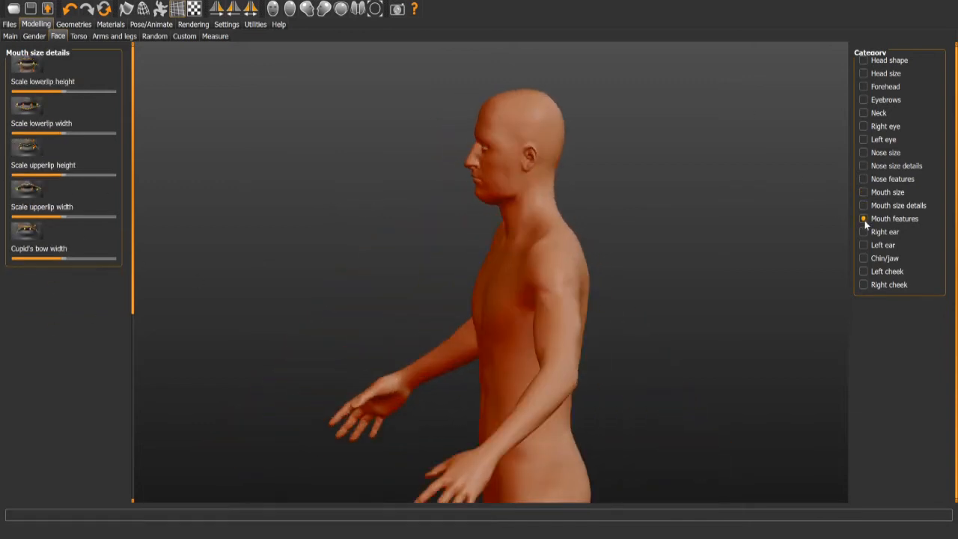
Step: Adjust the chin cleft slider in Chin/jaw, then show the torso options
left_click(884, 258)
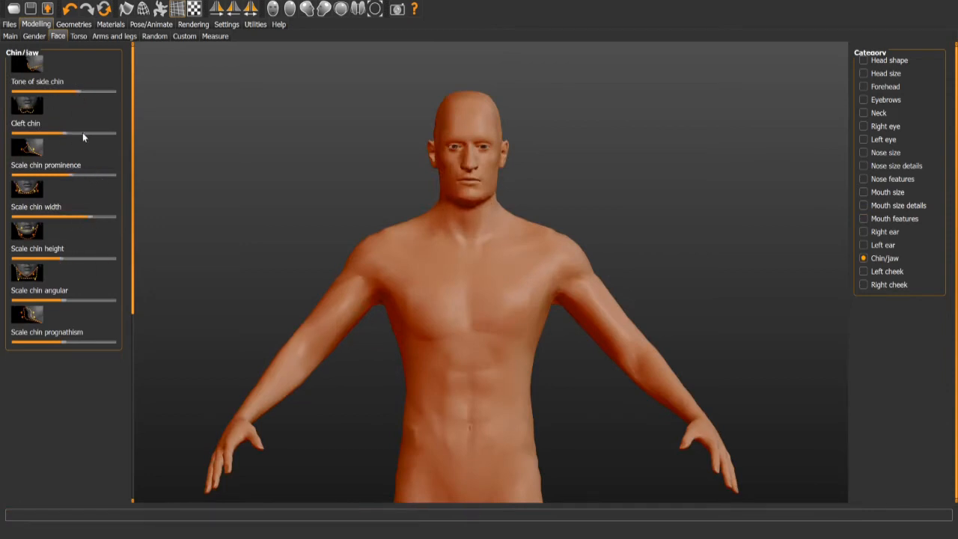
left_click_drag(89, 301, 23, 300)
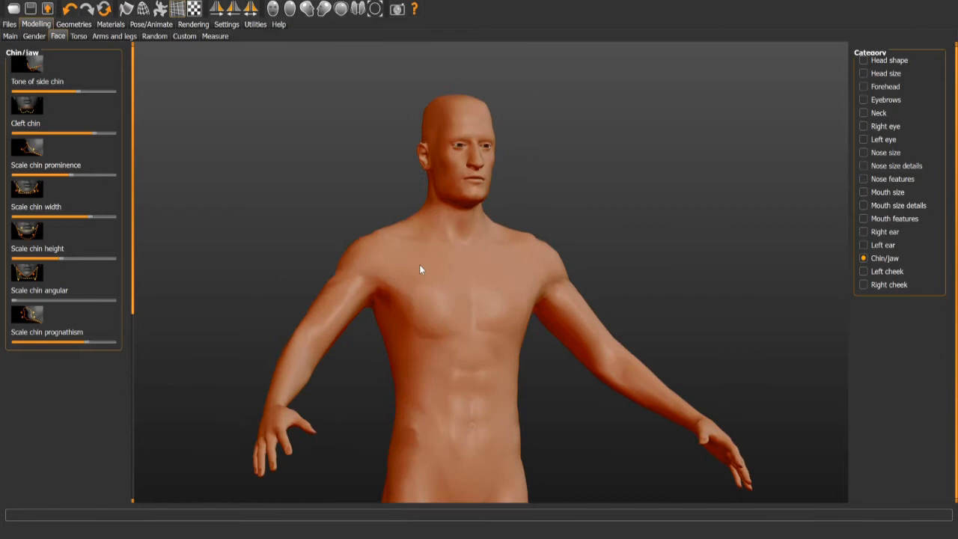
left_click(889, 60)
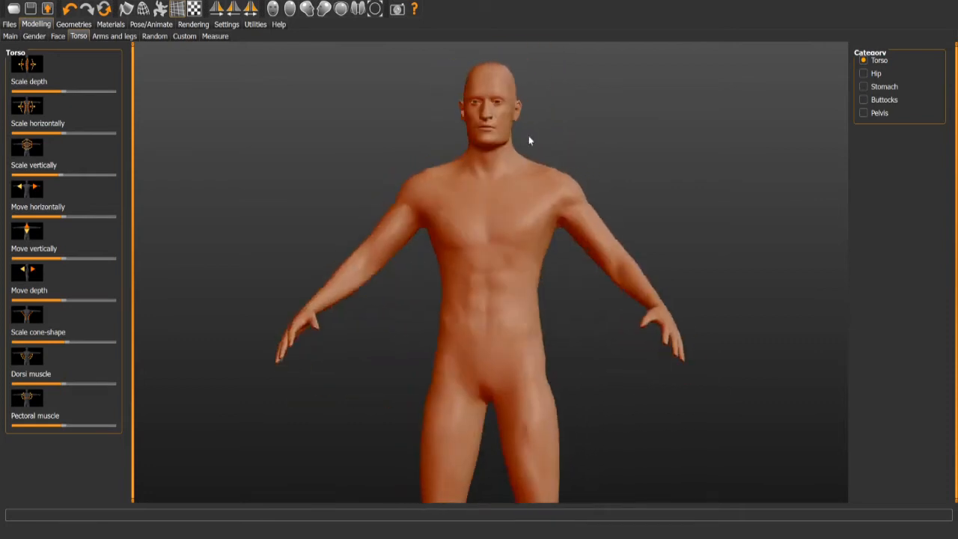
Step: Angle the view and retune chin height and side-chin tone, then show Arms and legs
left_click_drag(529, 140, 460, 180)
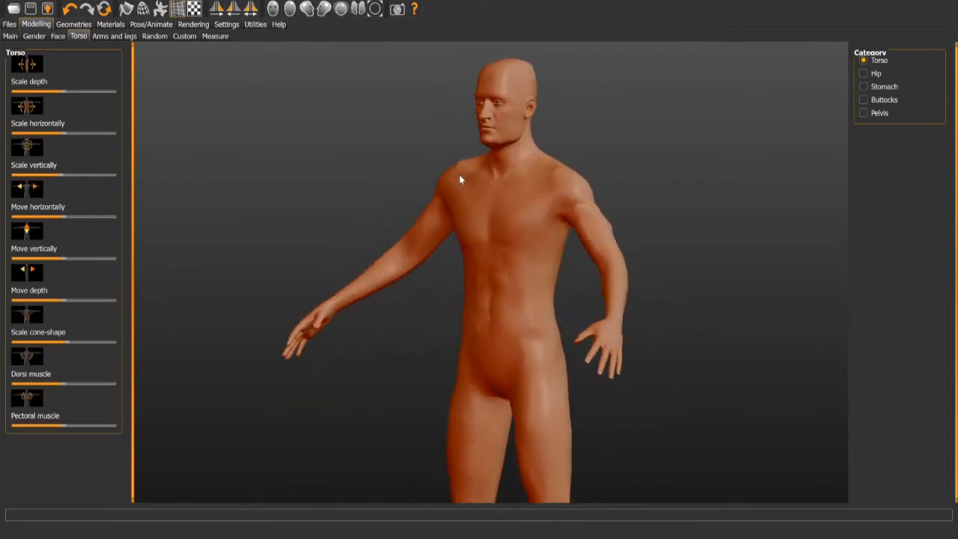
left_click(58, 36)
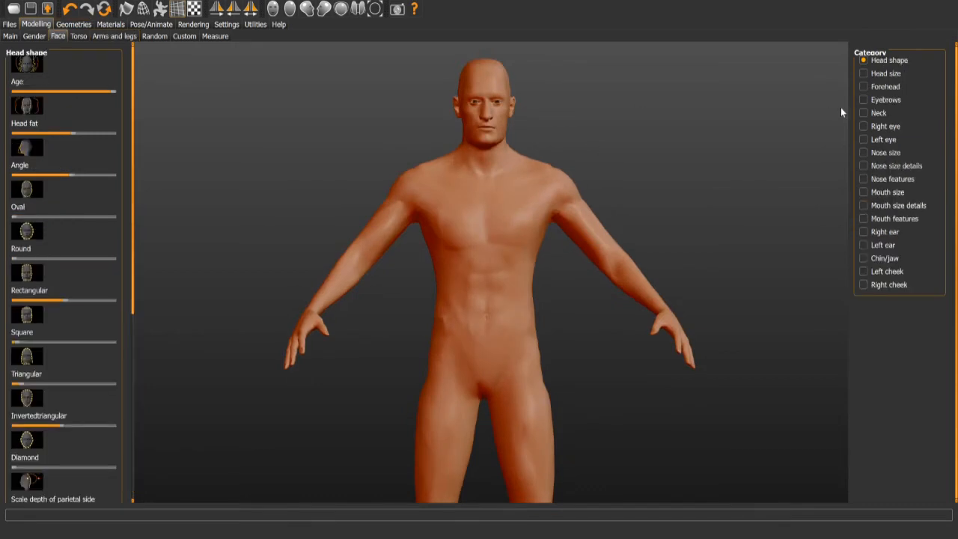
left_click(885, 258)
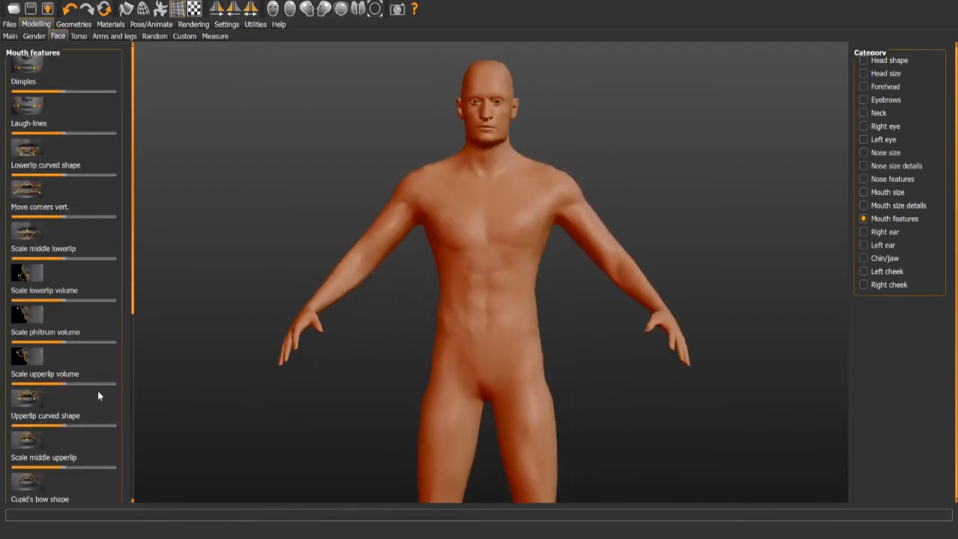
left_click(884, 258)
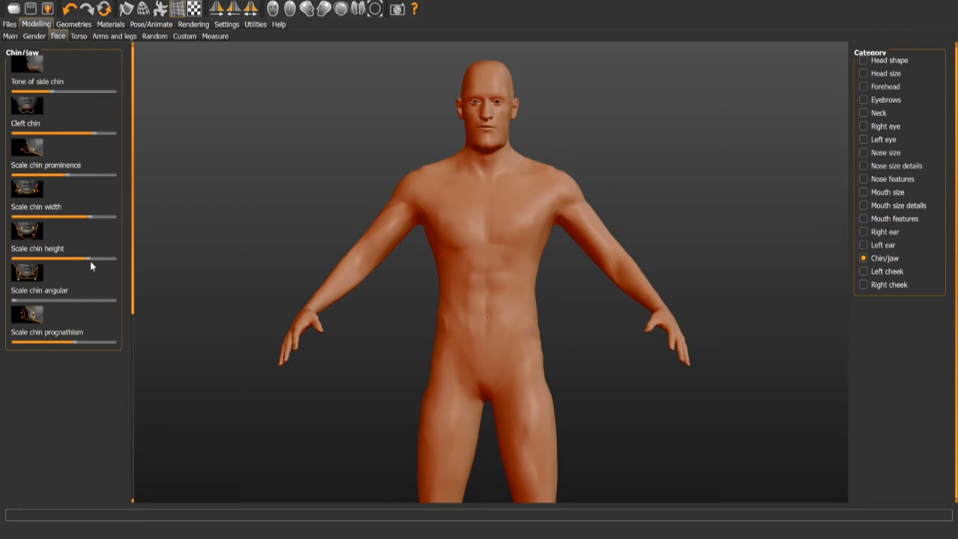
left_click(114, 36)
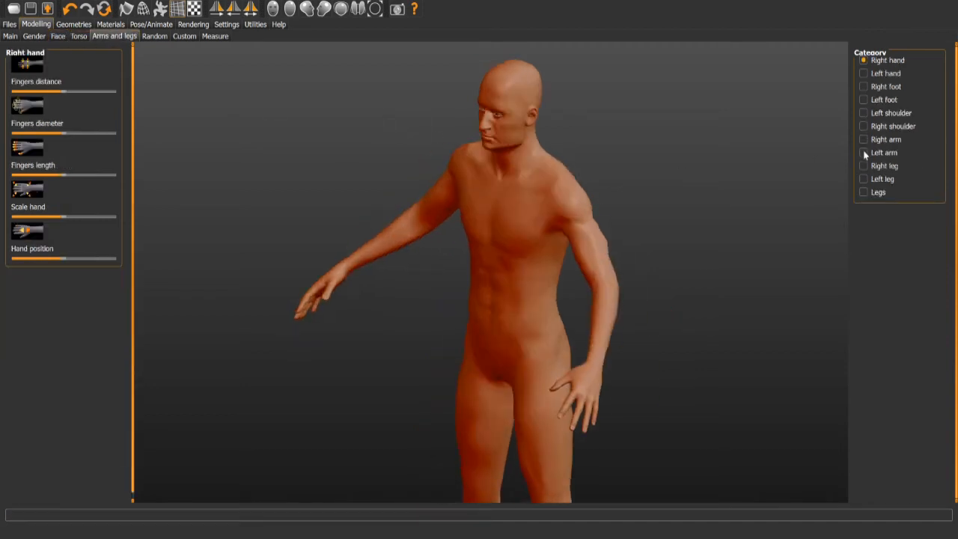
Step: Adjust forearm length and upper-arm thickness on both arms, then select Left leg
left_click(863, 152)
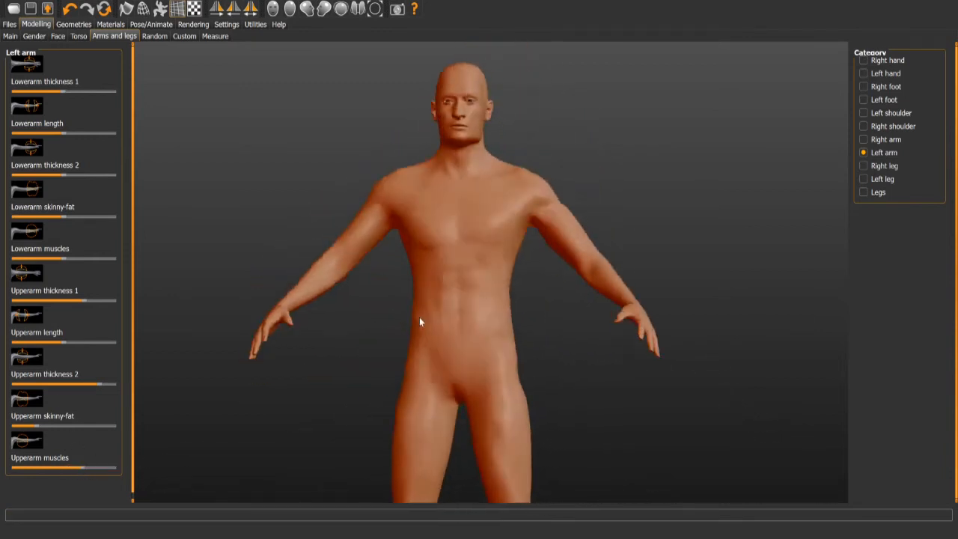
left_click_drag(419, 322, 468, 315)
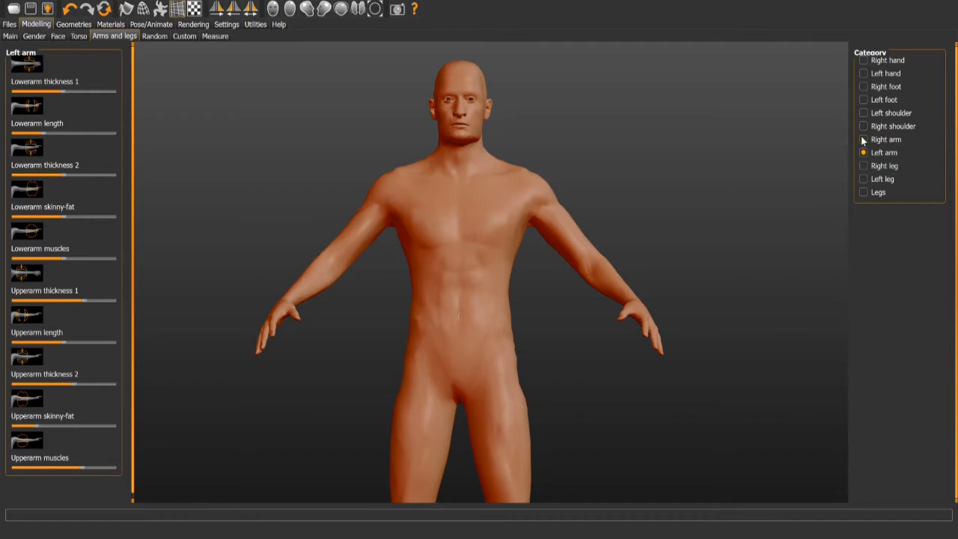
left_click(863, 139)
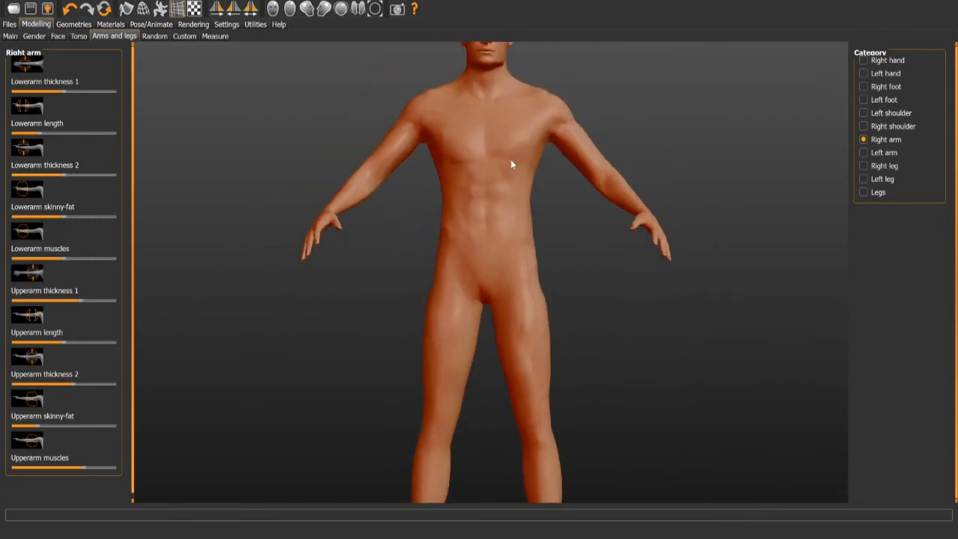
left_click(885, 165)
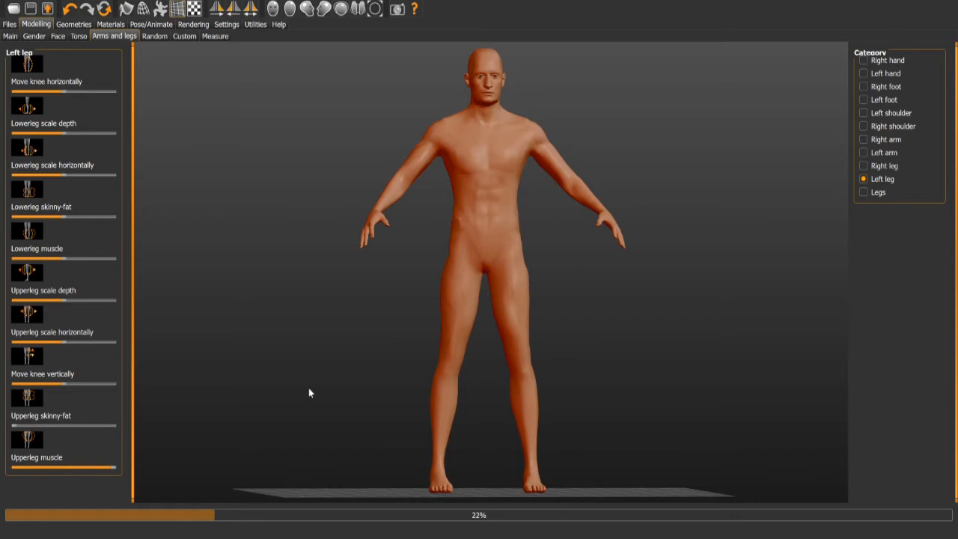
Step: Reshape left upper-leg muscle, right leg and leg height, then bring up ready-made poses
left_click_drag(310, 393, 532, 312)
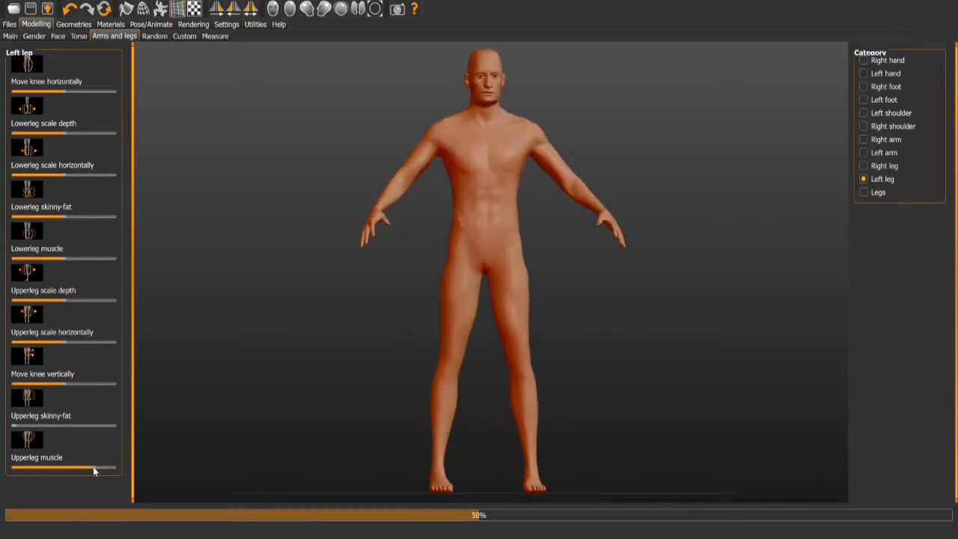
left_click(863, 165)
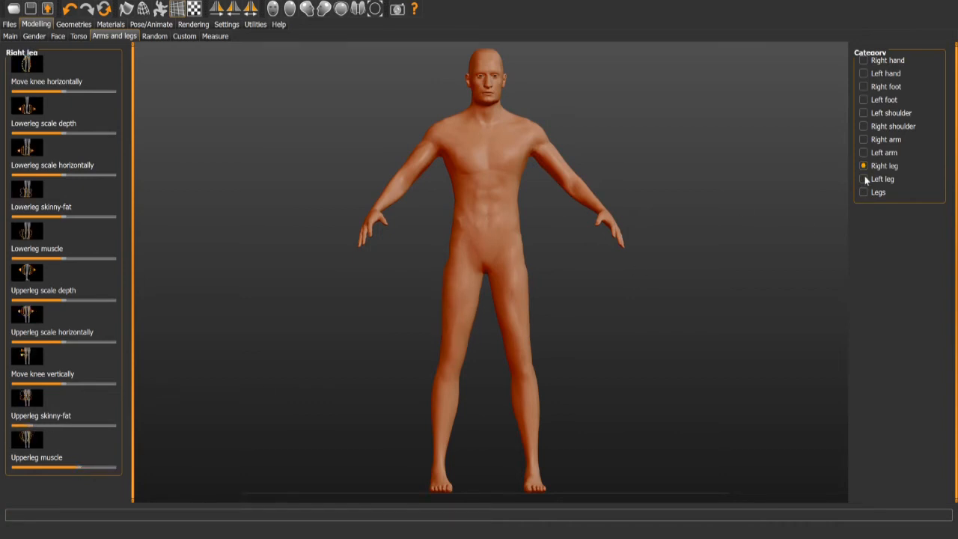
left_click(863, 191)
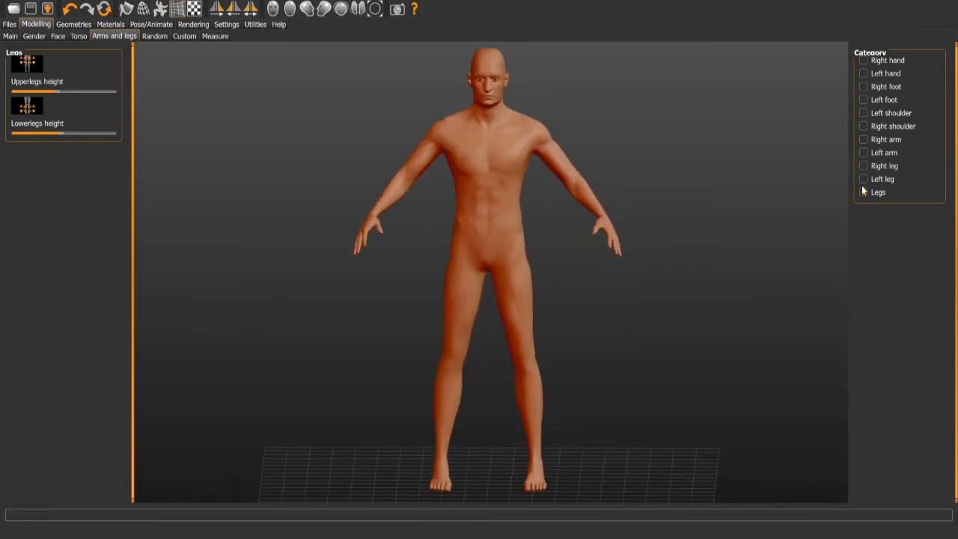
left_click(863, 178)
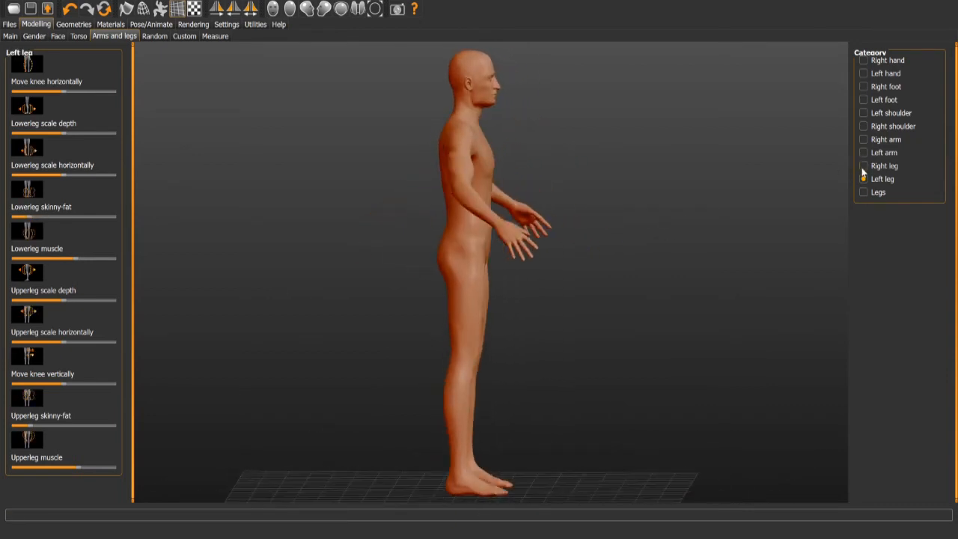
left_click(863, 179)
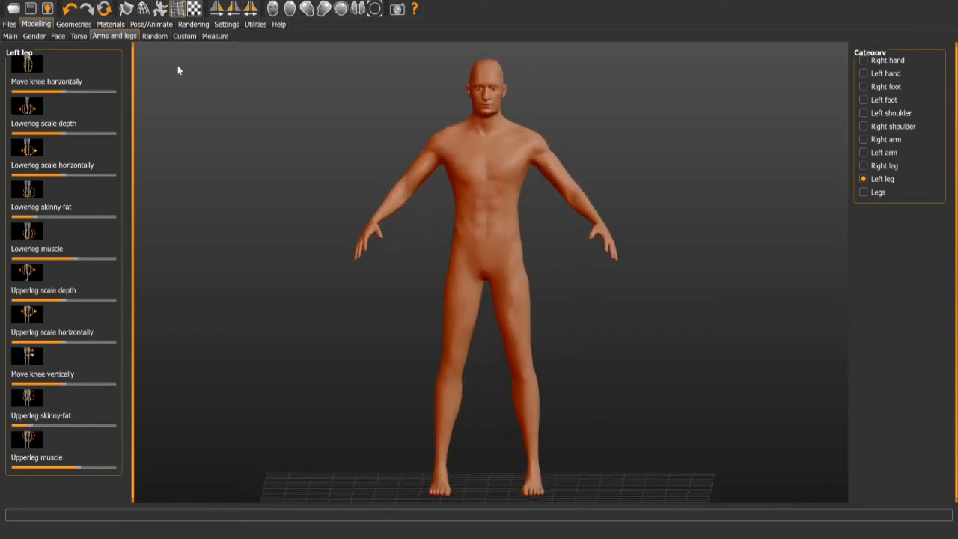
left_click(151, 24)
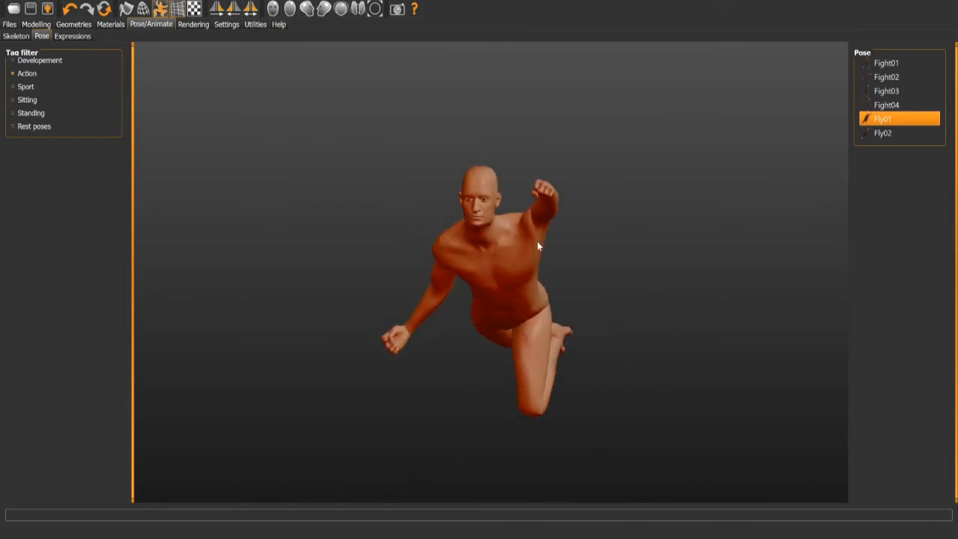
Step: Set the pose to None, then drag a chin slider in Face > Chin/jaw
left_click(886, 90)
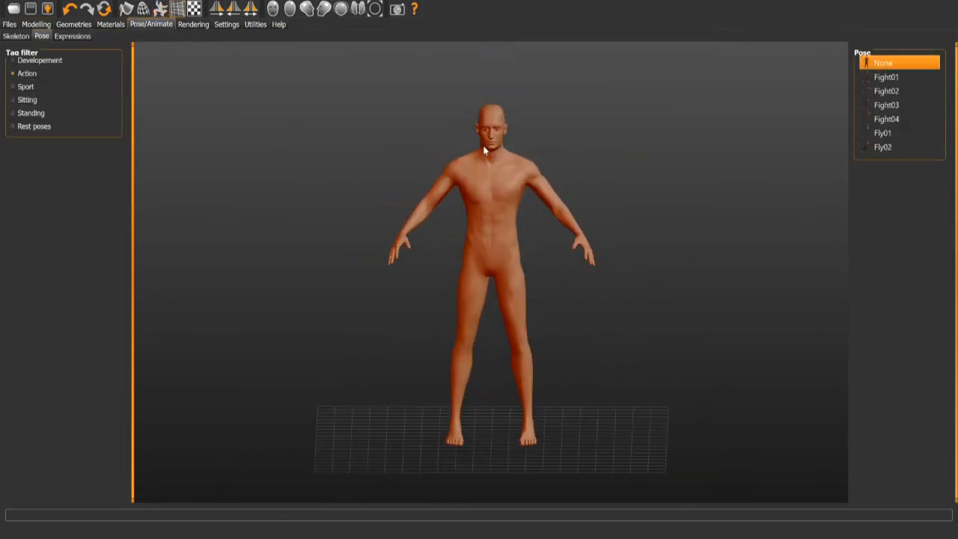
left_click(35, 24)
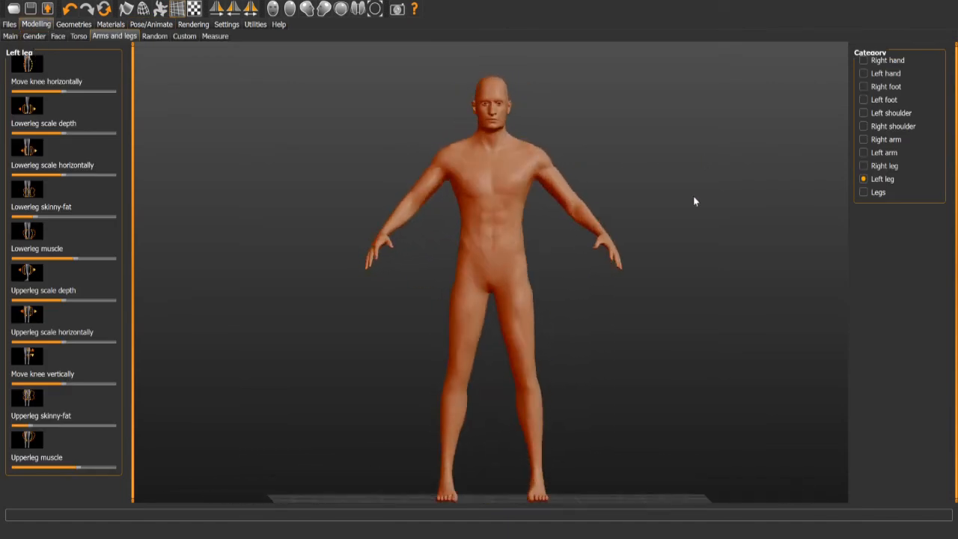
left_click(58, 36)
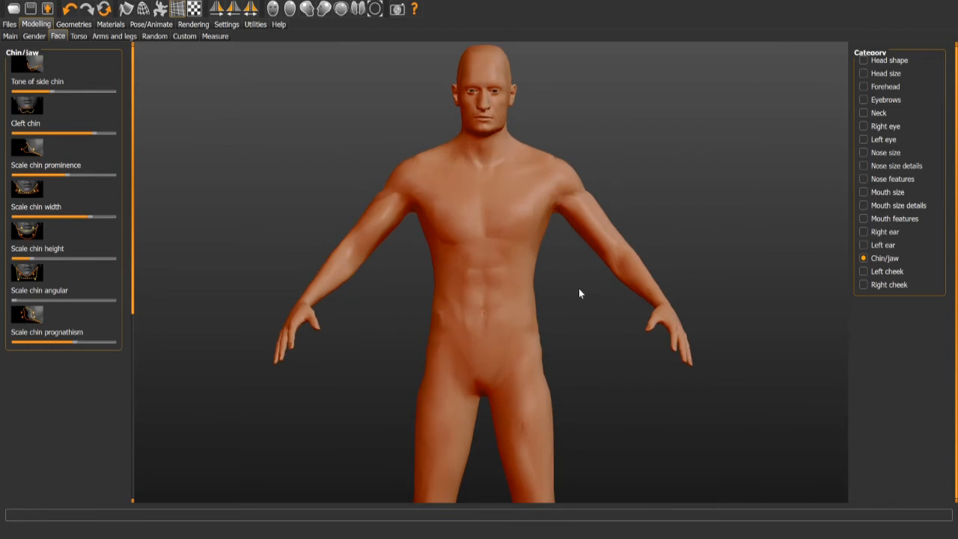
left_click_drag(579, 293, 557, 292)
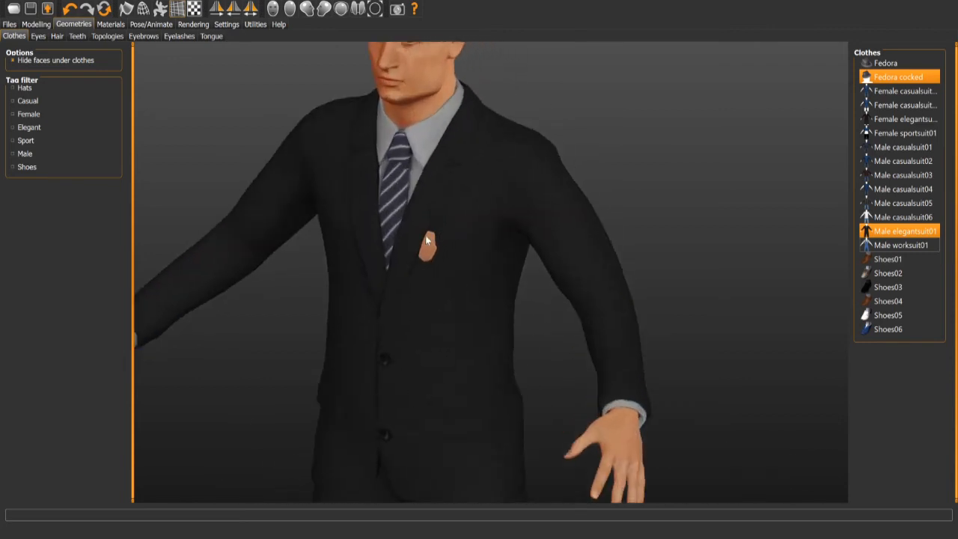
mouse_move(457, 269)
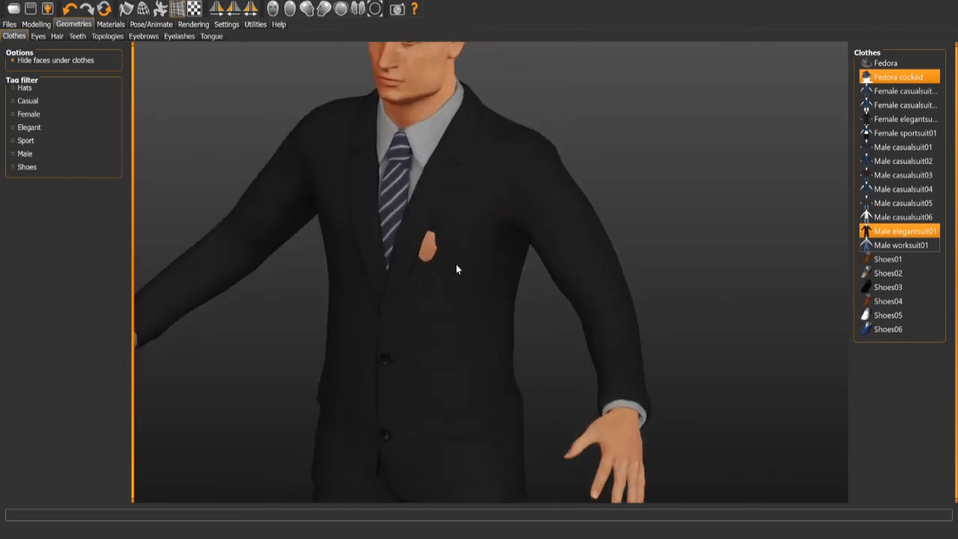
Step: Scroll the clothes list toward Male elegantsuit01 and Fedora cocked
scroll("down", 3)
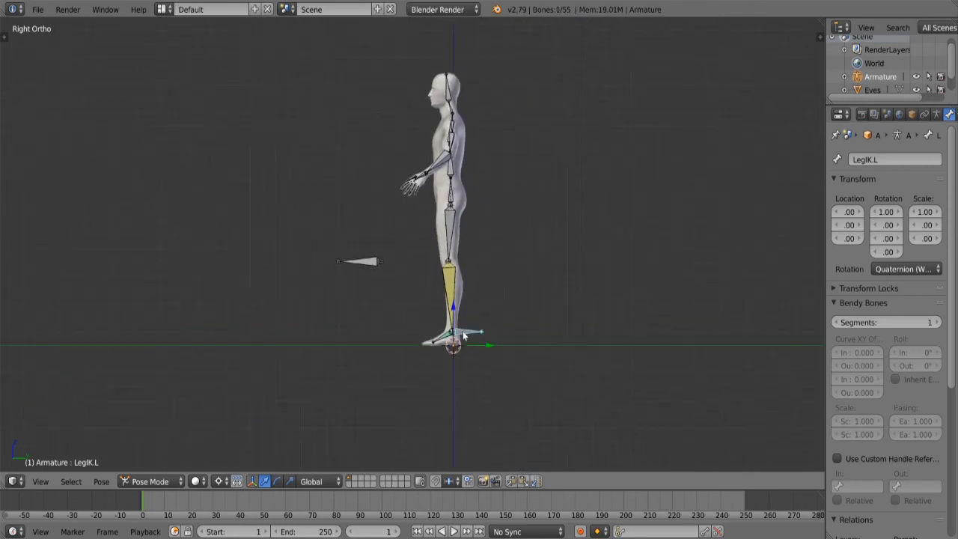
Step: Grab-move the left foot IK bone to begin the walking stride
left_click_drag(453, 330, 467, 281)
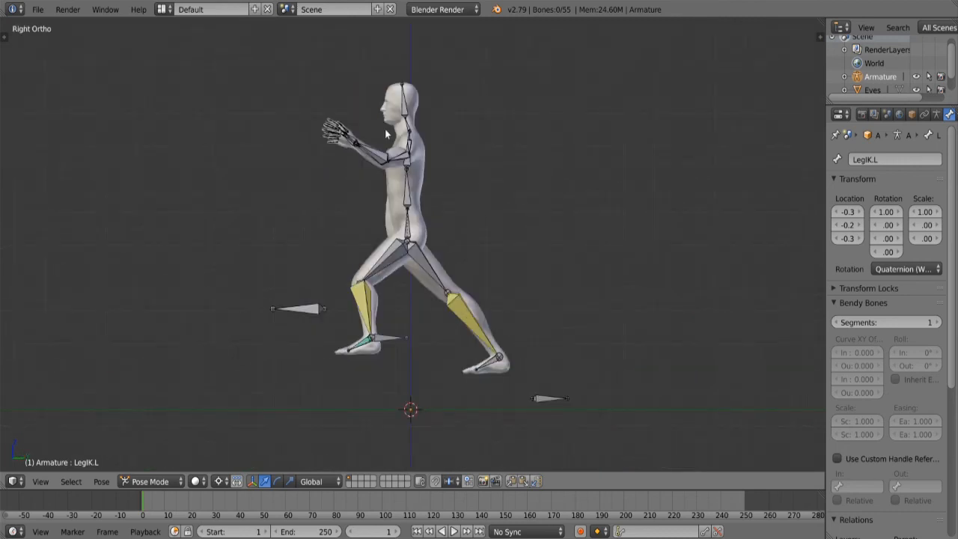
scroll("down", 3)
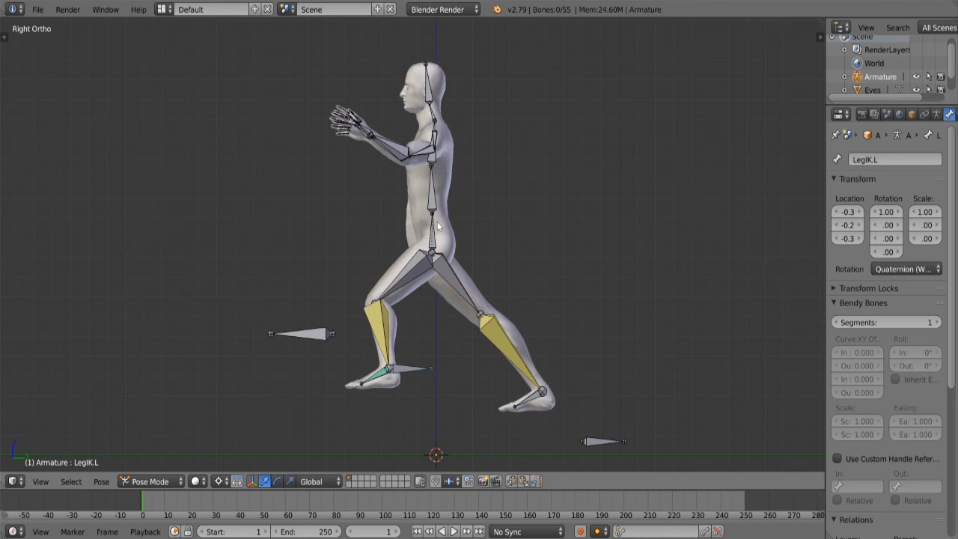
mouse_move(391, 214)
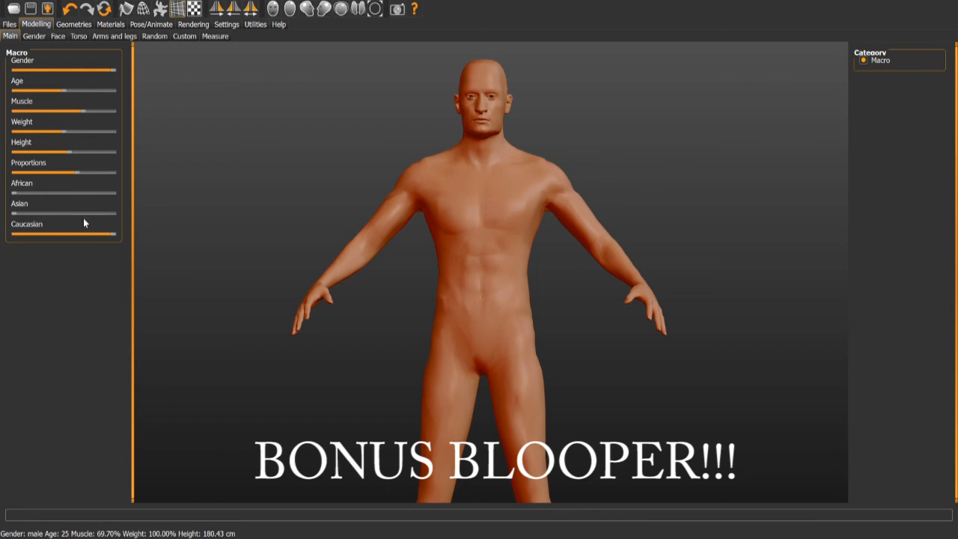
Step: Switch to the Gender modelling tab to show the male model's breast and genital sliders
left_click(34, 36)
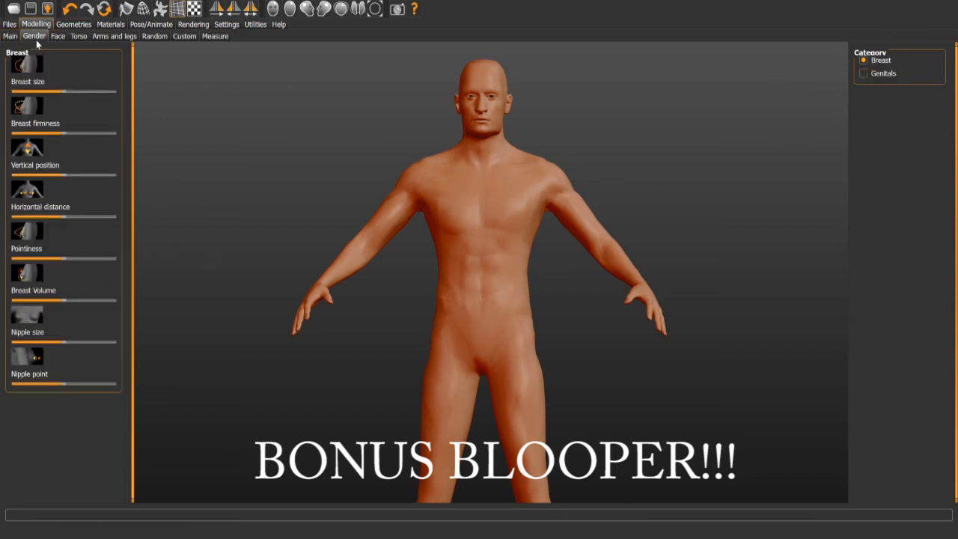